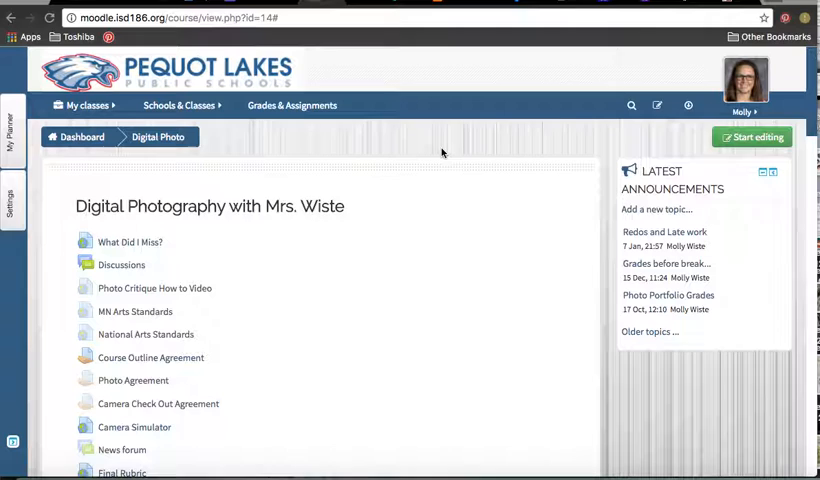
mouse_move(224, 152)
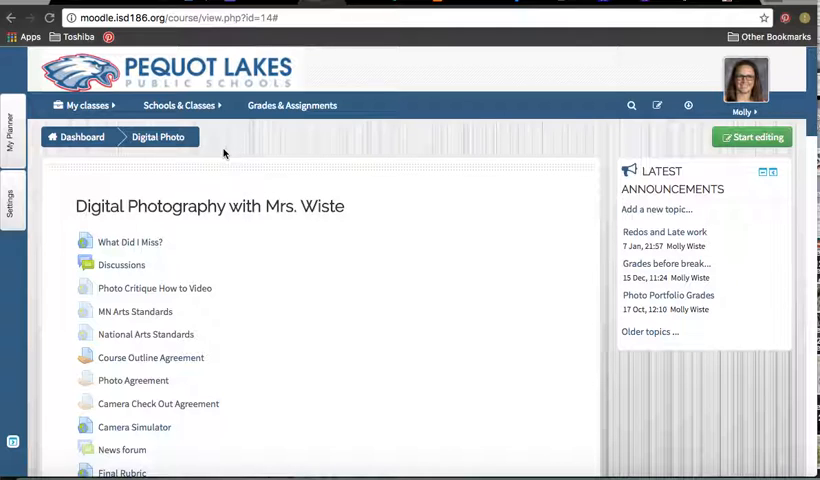
mouse_move(198, 113)
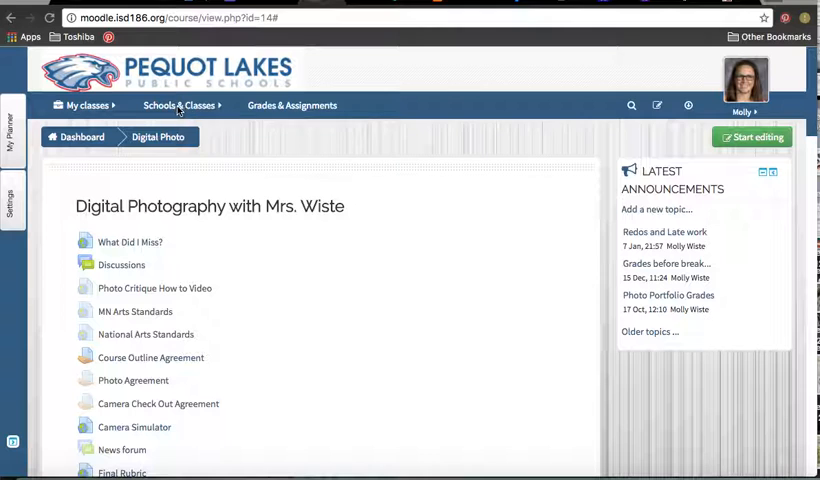
Browse the High School Art category and open the Art 2 course
click(180, 105)
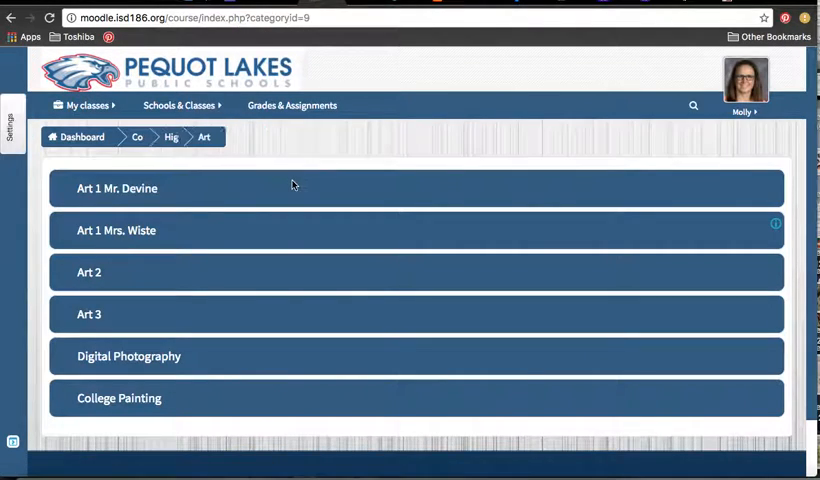
scroll(down, 3)
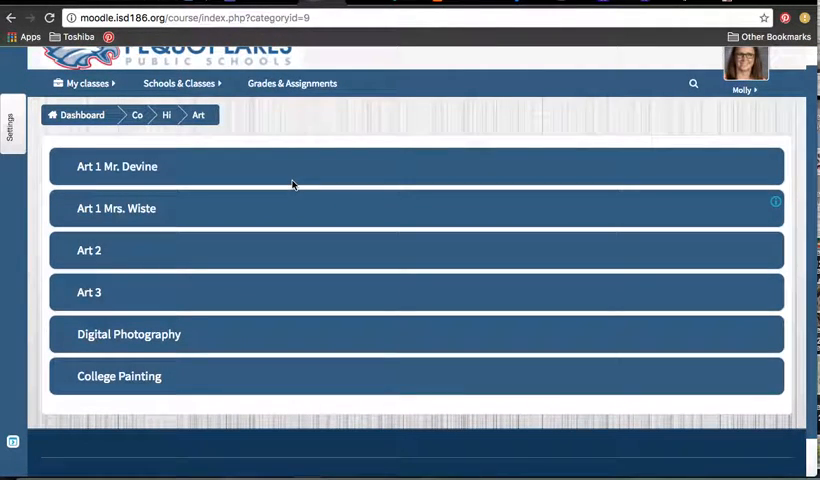
mouse_move(138, 259)
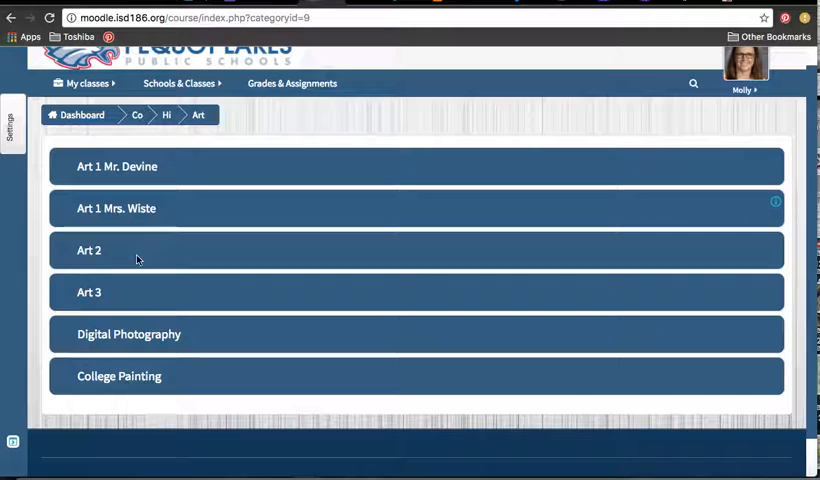
mouse_move(126, 274)
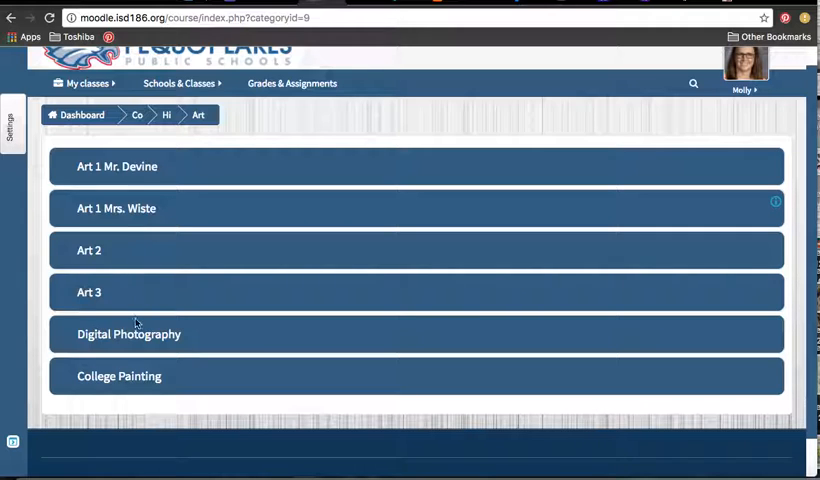
mouse_move(130, 280)
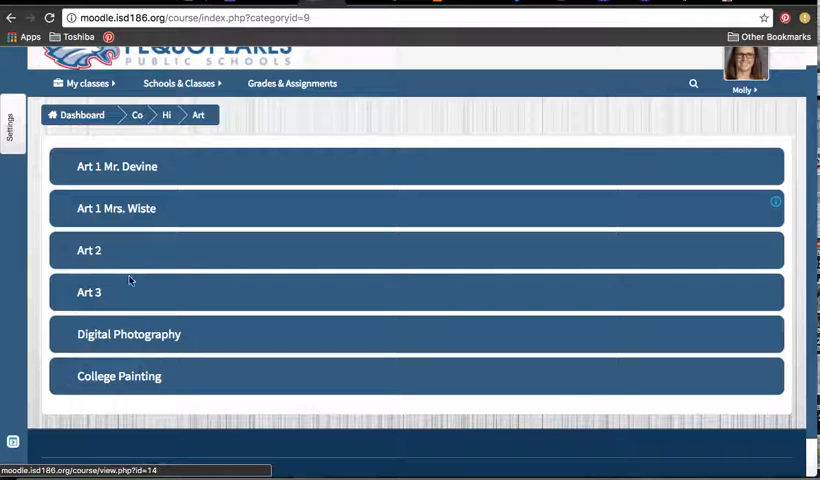
click(89, 250)
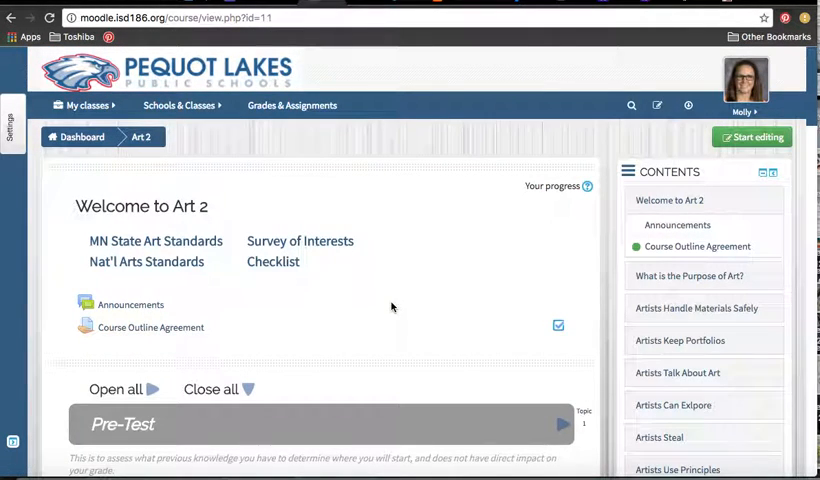
Scroll through Art 2's topics, then switch to the district site's course codes page
scroll(down, 3)
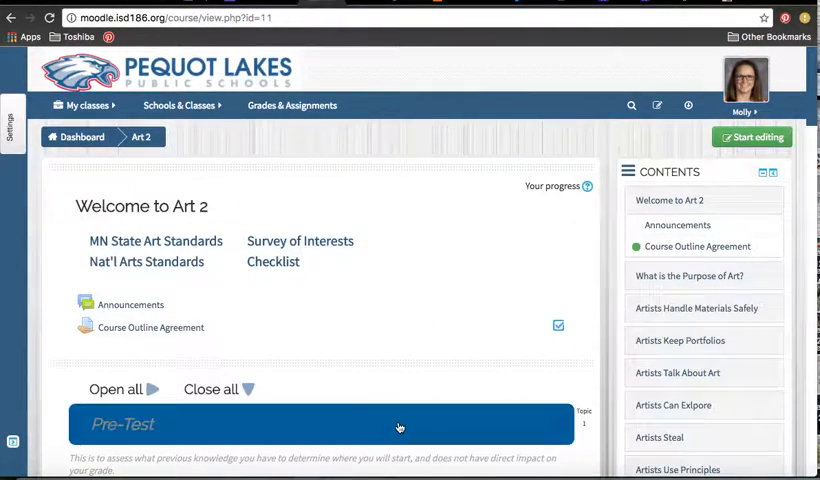
scroll(down, 3)
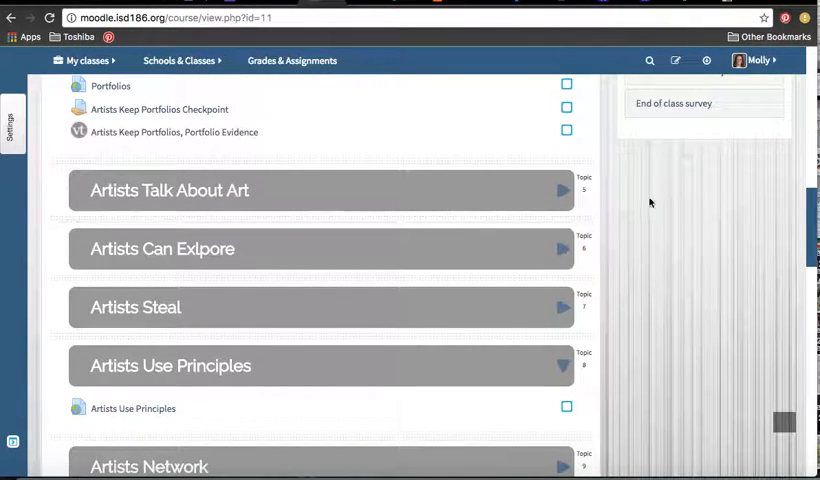
mouse_move(652, 208)
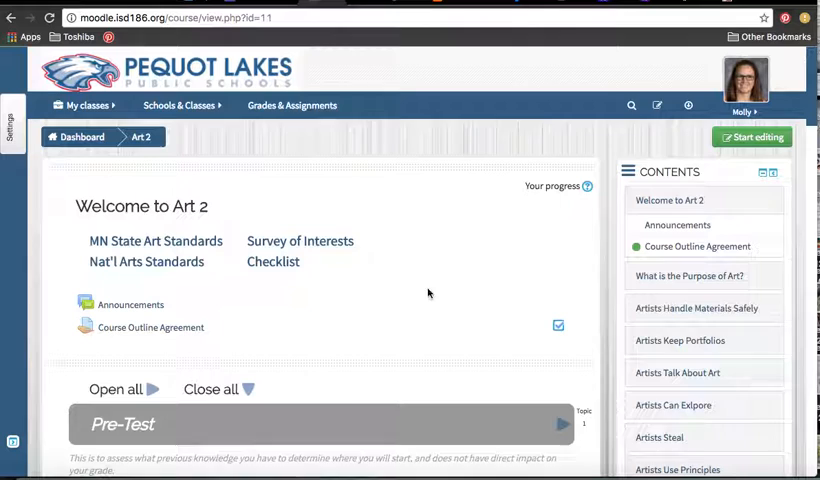
mouse_move(336, 292)
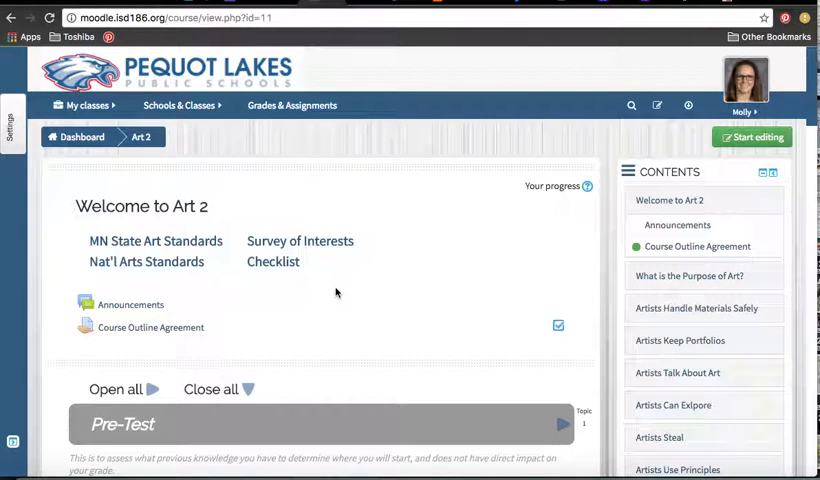
click(631, 105)
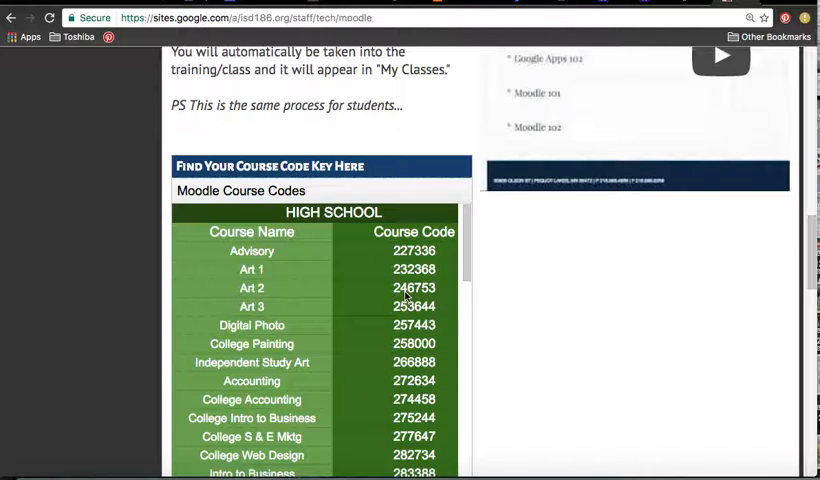
mouse_move(425, 300)
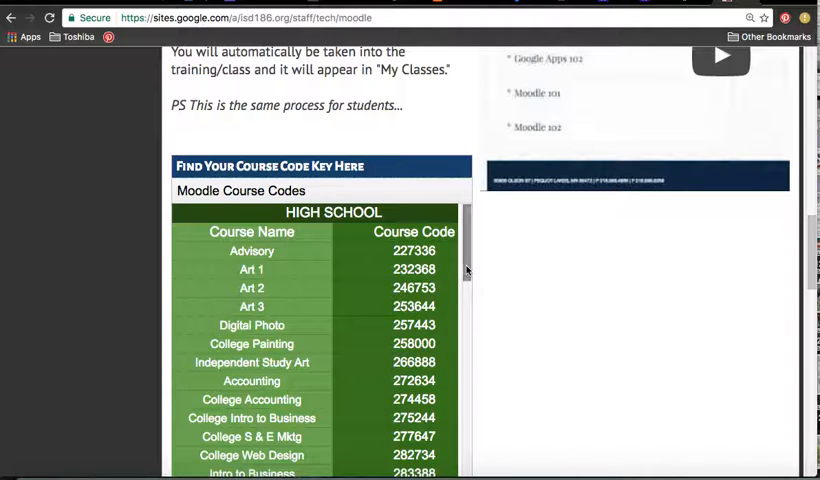
scroll(down, 3)
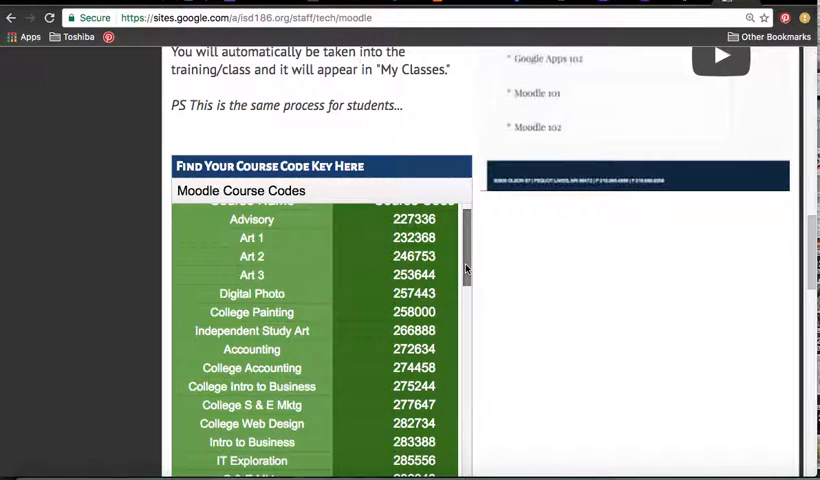
scroll(down, 3)
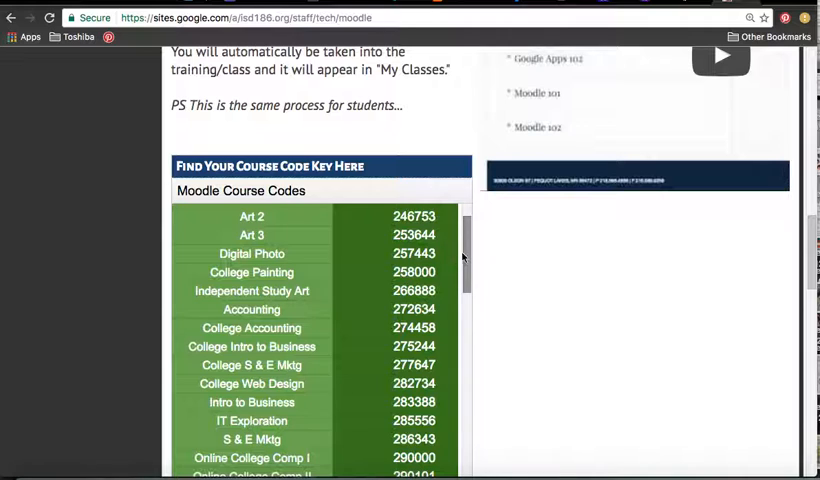
scroll(down, 3)
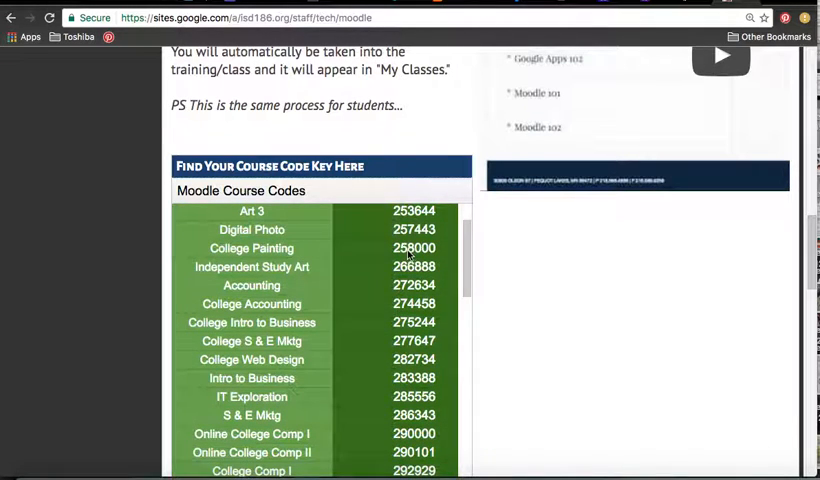
mouse_move(415, 258)
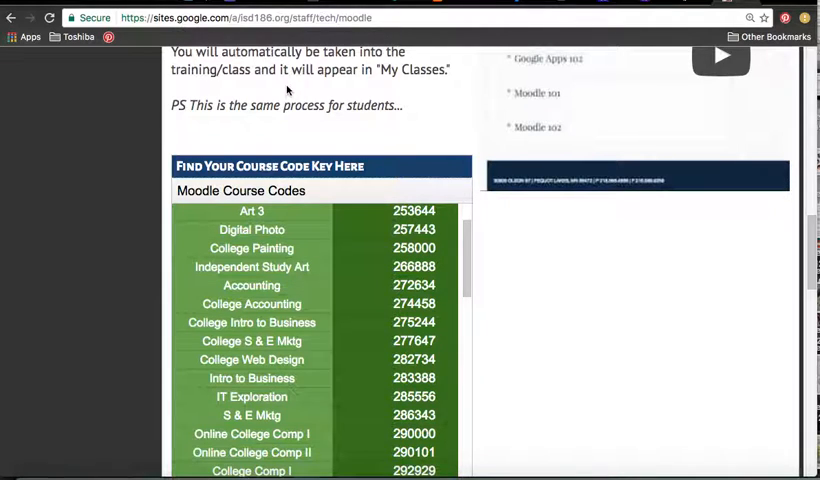
scroll(up, 3)
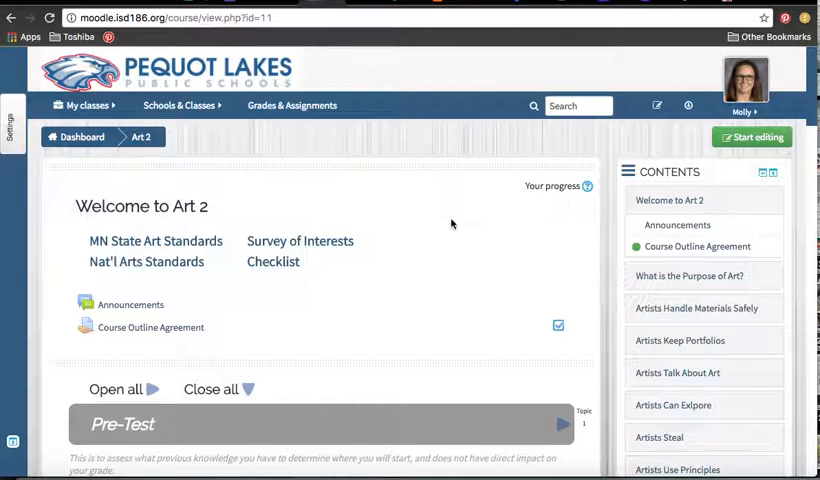
scroll(down, 3)
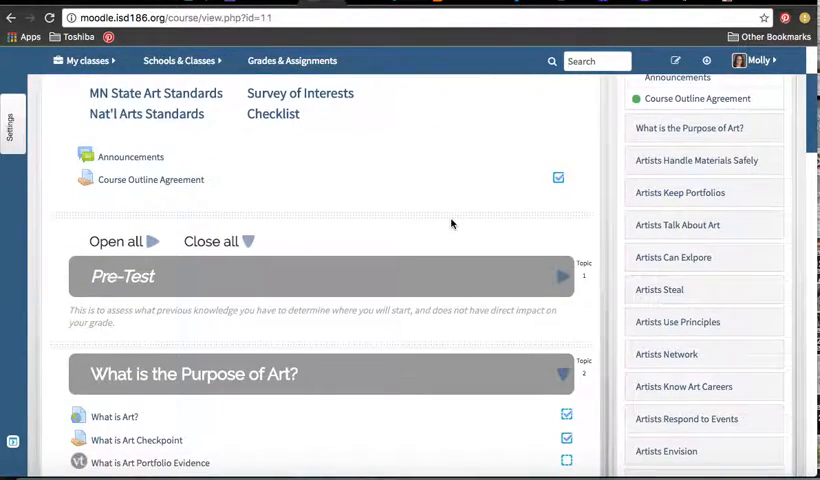
scroll(down, 3)
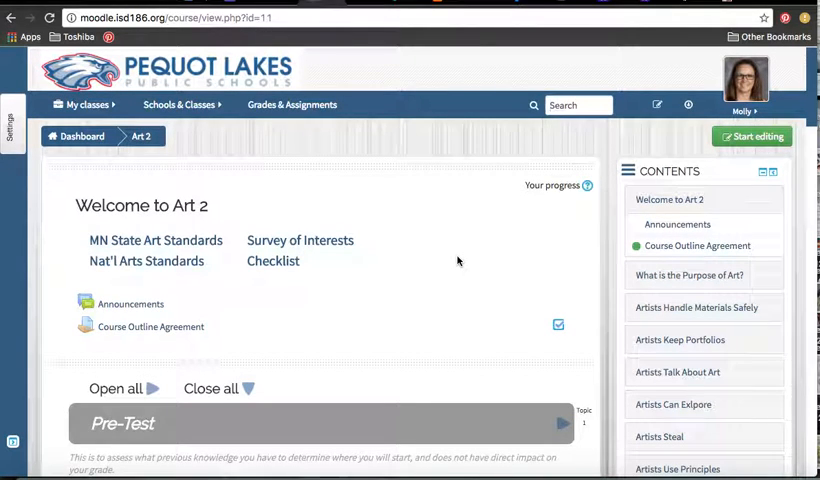
mouse_move(461, 251)
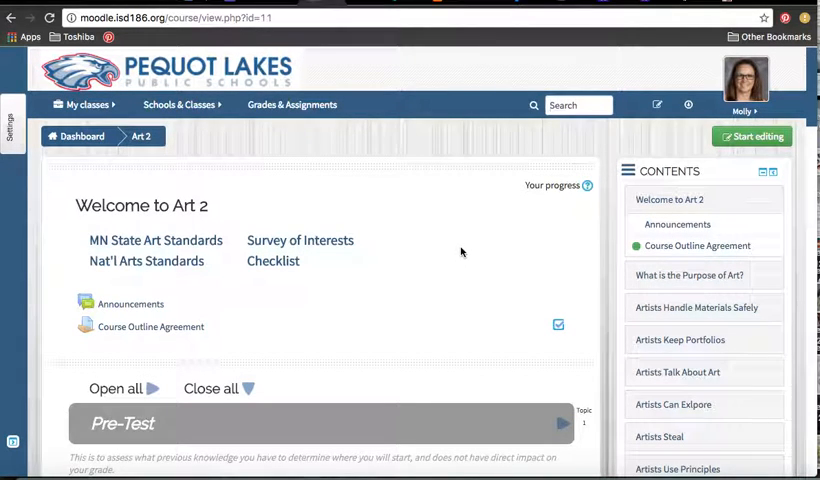